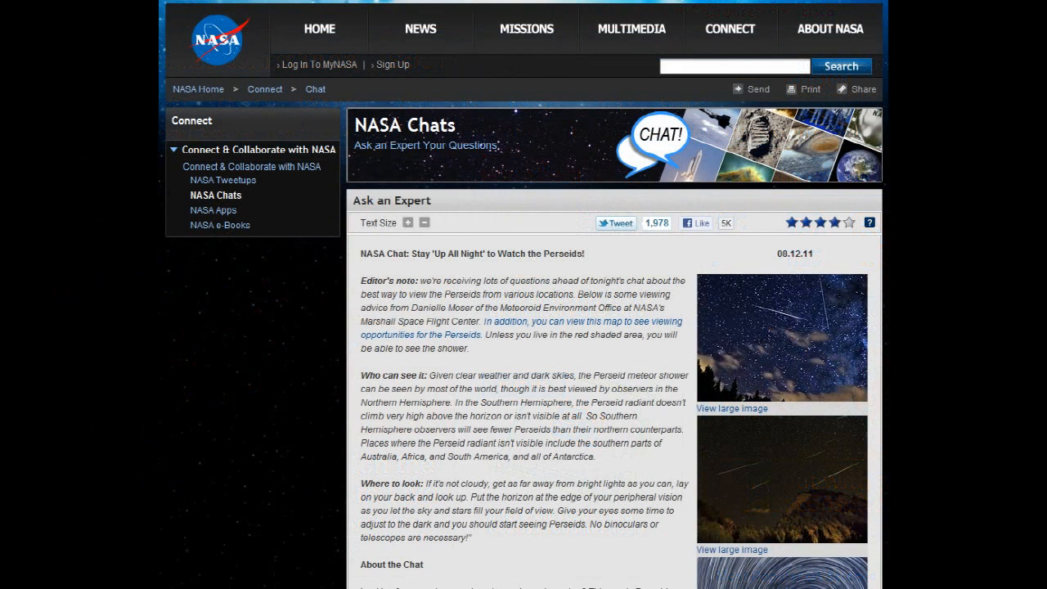
Step: Scroll to the live Ustream meteor-shower player and dismiss WM Recorder's recording progress window
scroll("down", 3)
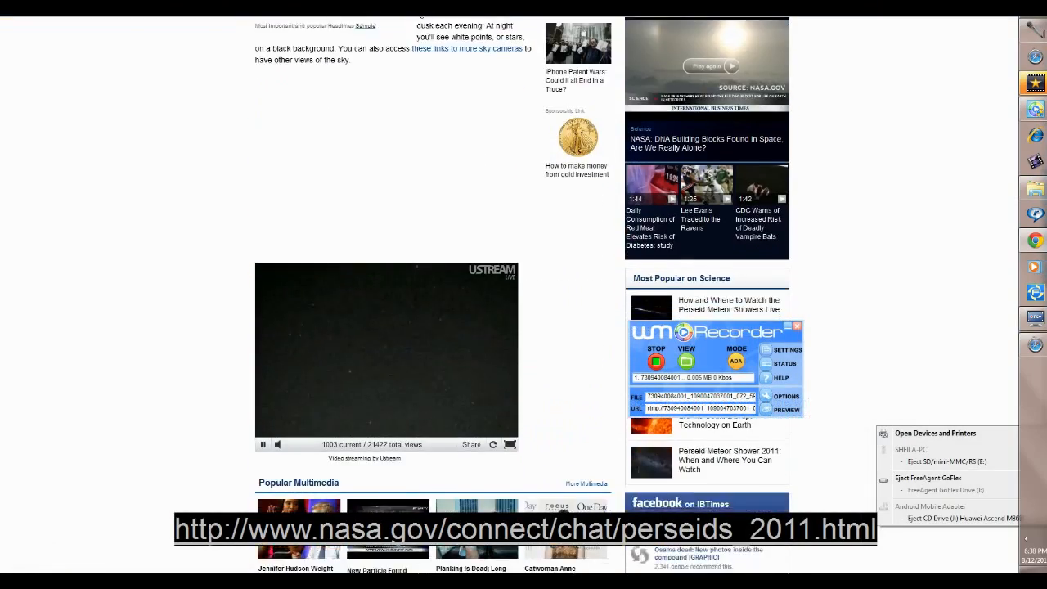
scroll("down", 3)
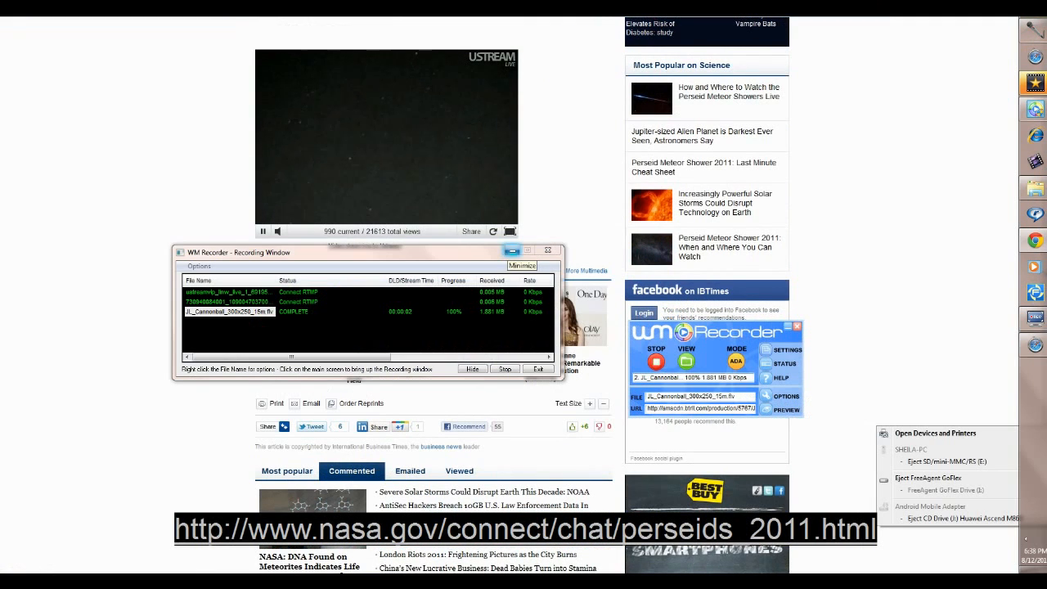
left_click(521, 265)
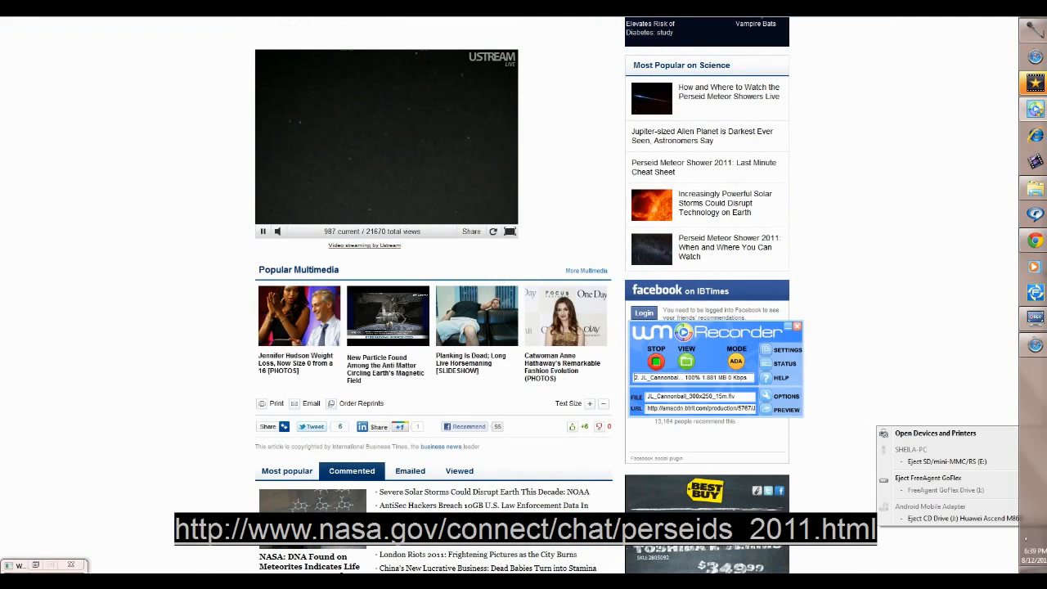